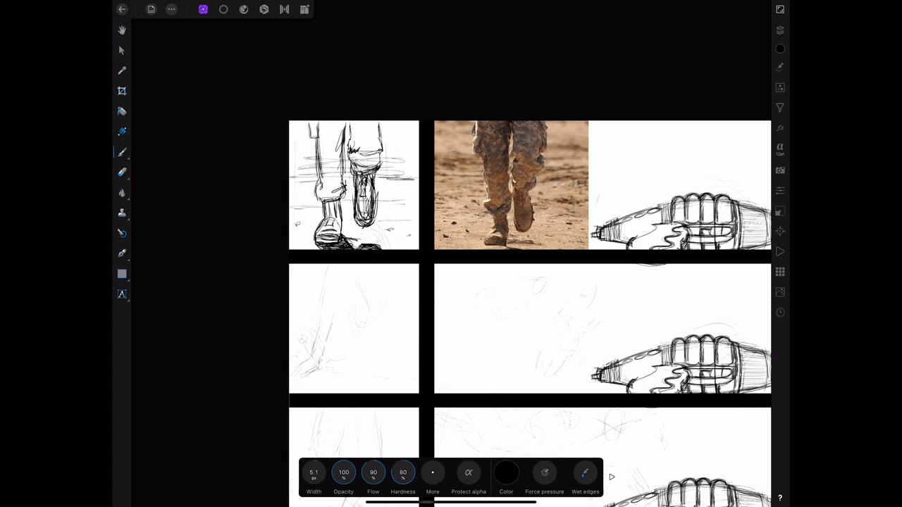
Make the Photo layer visible in the Layers studio to reveal the running-man reference
{"action": "left_click", "coordinate": [779, 29]}
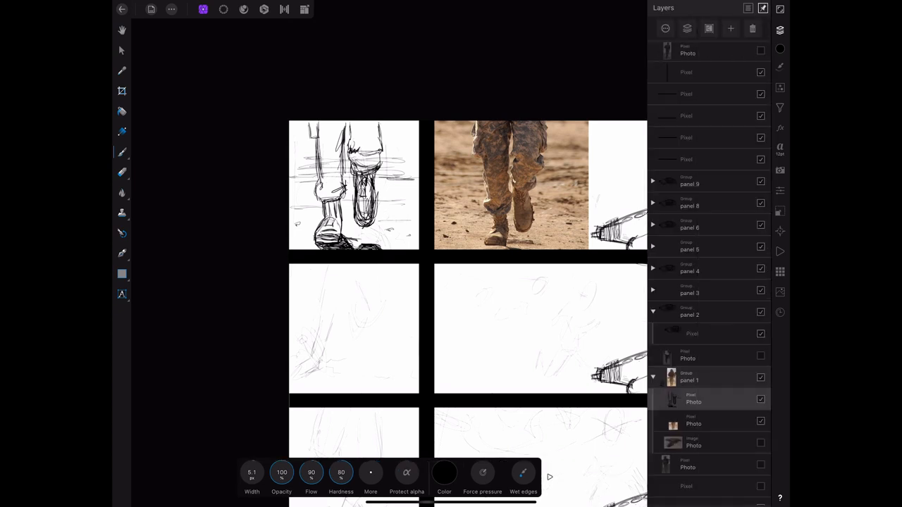
{"action": "left_click", "coordinate": [760, 377]}
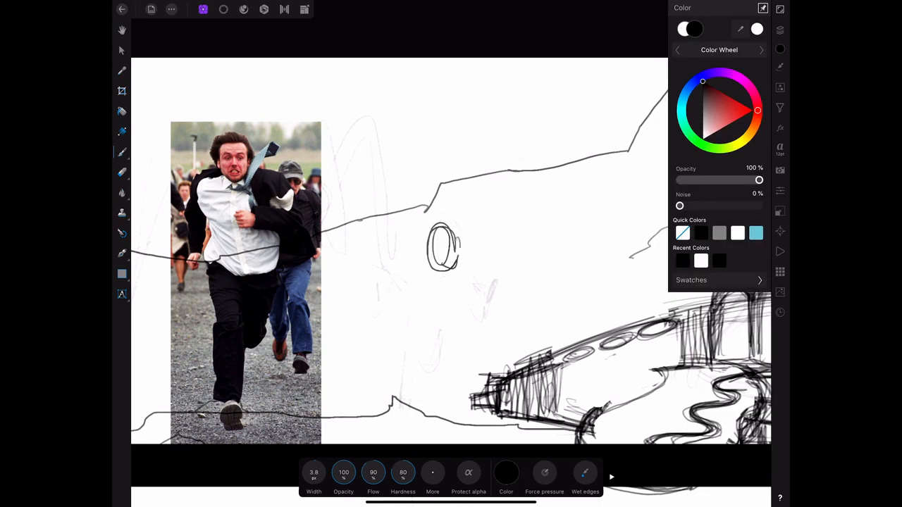
Sketch the spider's second small eye and more of its face
{"action": "left_click_drag", "start_coordinate": [444, 267], "coordinate": [465, 307]}
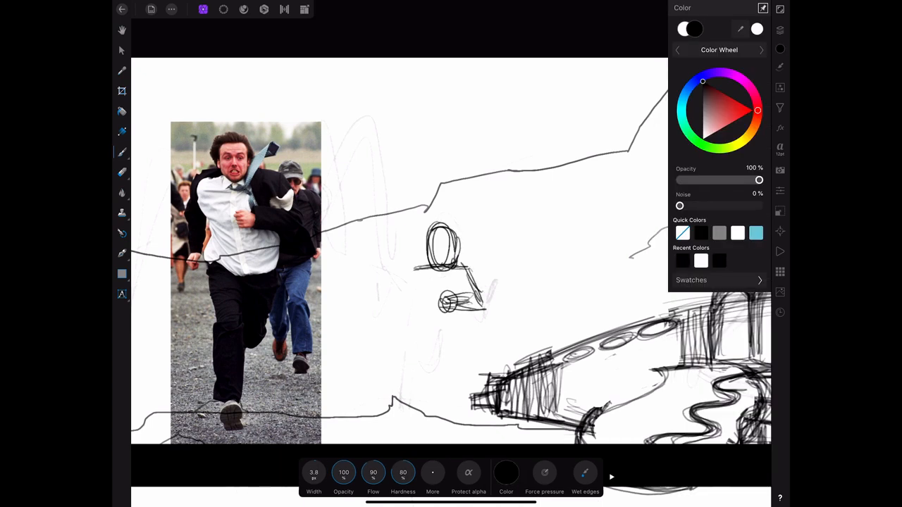
{"action": "left_click_drag", "start_coordinate": [423, 267], "coordinate": [451, 367]}
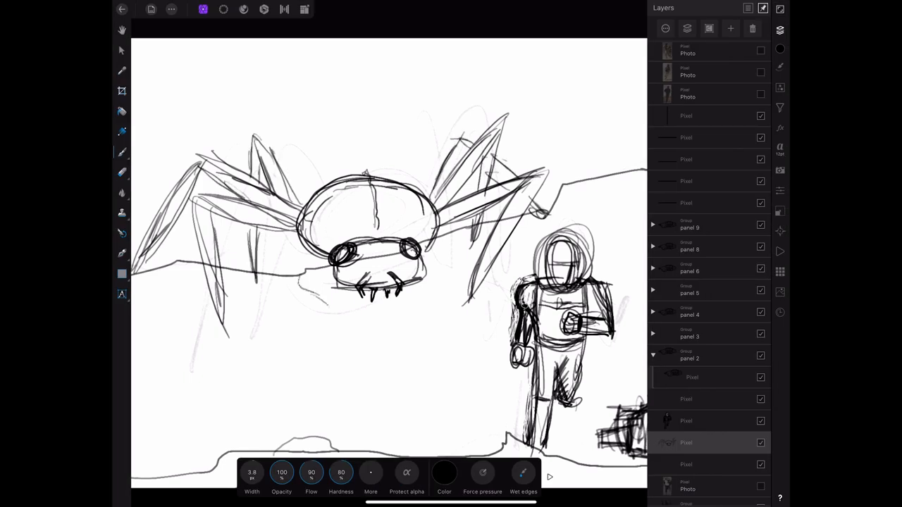
Sketch a stroke of the running astronaut beside the khaki runner reference
{"action": "left_click_drag", "start_coordinate": [303, 282], "coordinate": [408, 324]}
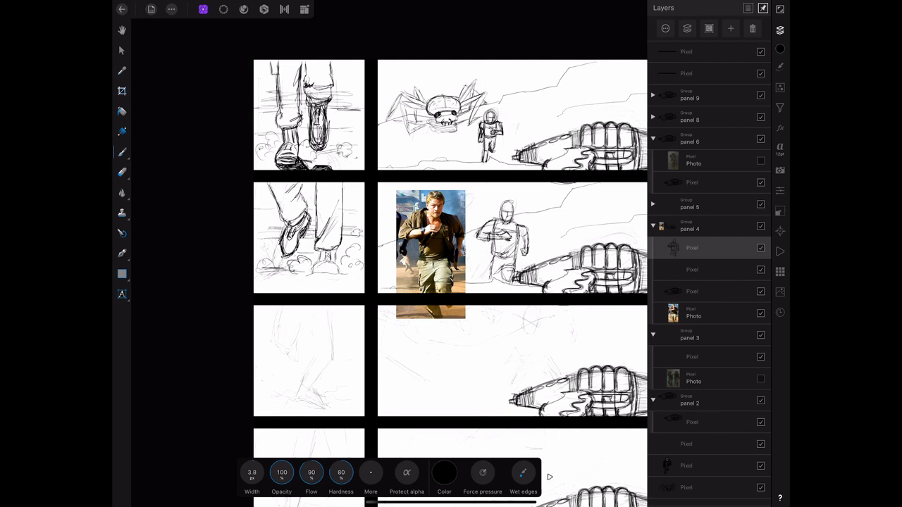
Hide panel 4's reference photo and sketch a spider leg behind the astronaut
{"action": "left_click", "coordinate": [760, 313]}
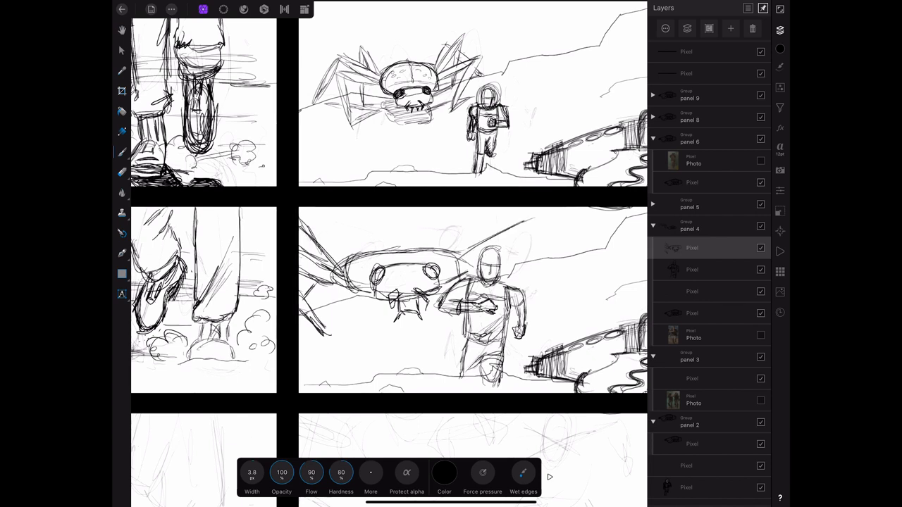
{"action": "left_click_drag", "start_coordinate": [479, 211], "coordinate": [556, 303]}
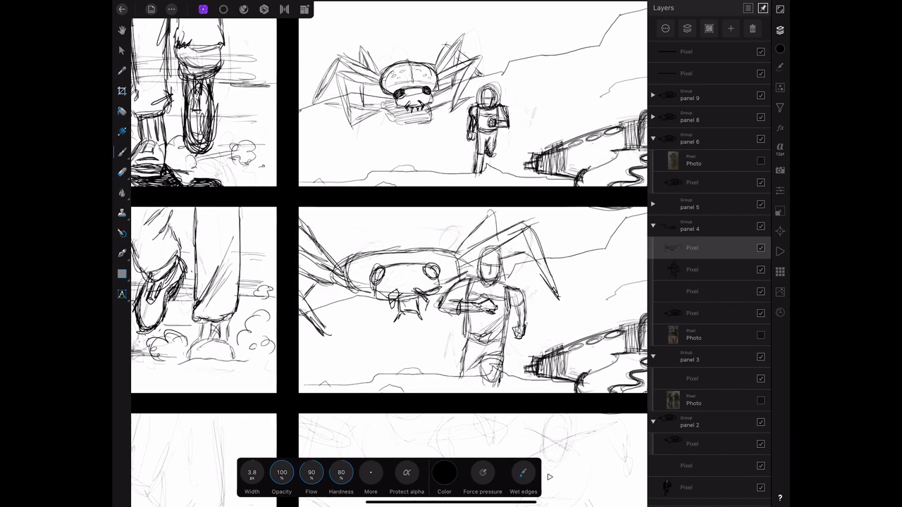